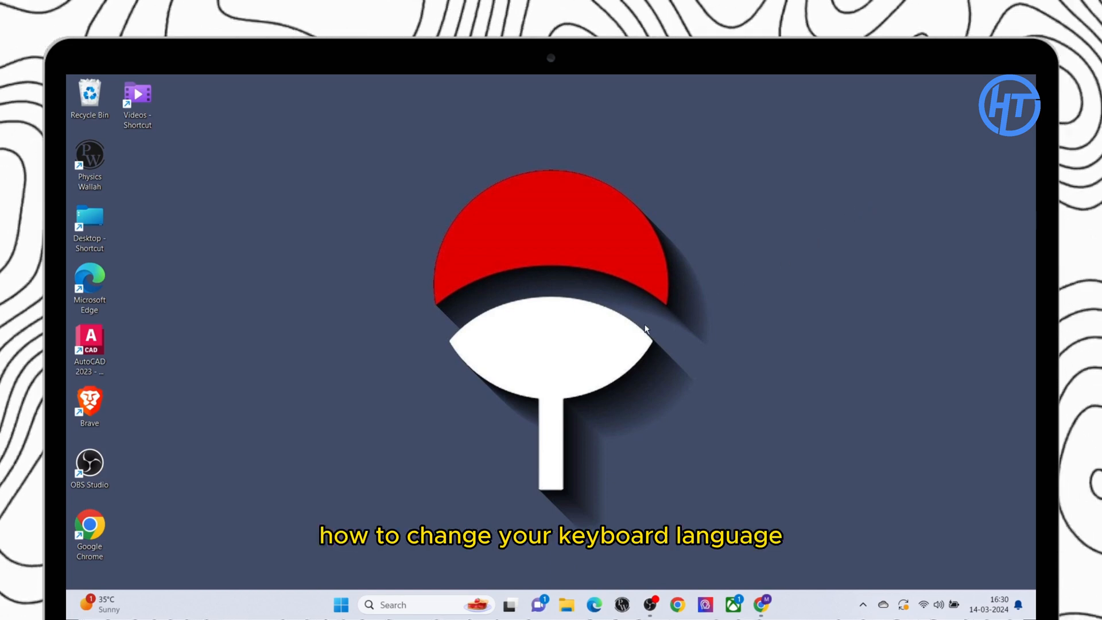
mouse_move(608, 335)
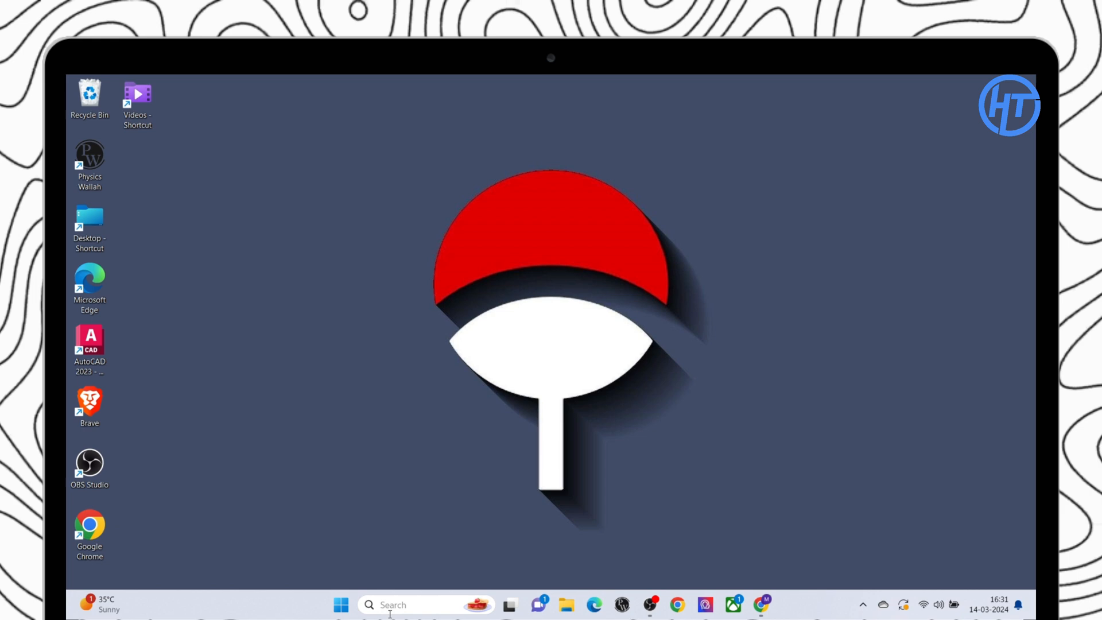
Search 'la' and open 'Edit language and keyboard options' to reach Language & region
type("lan")
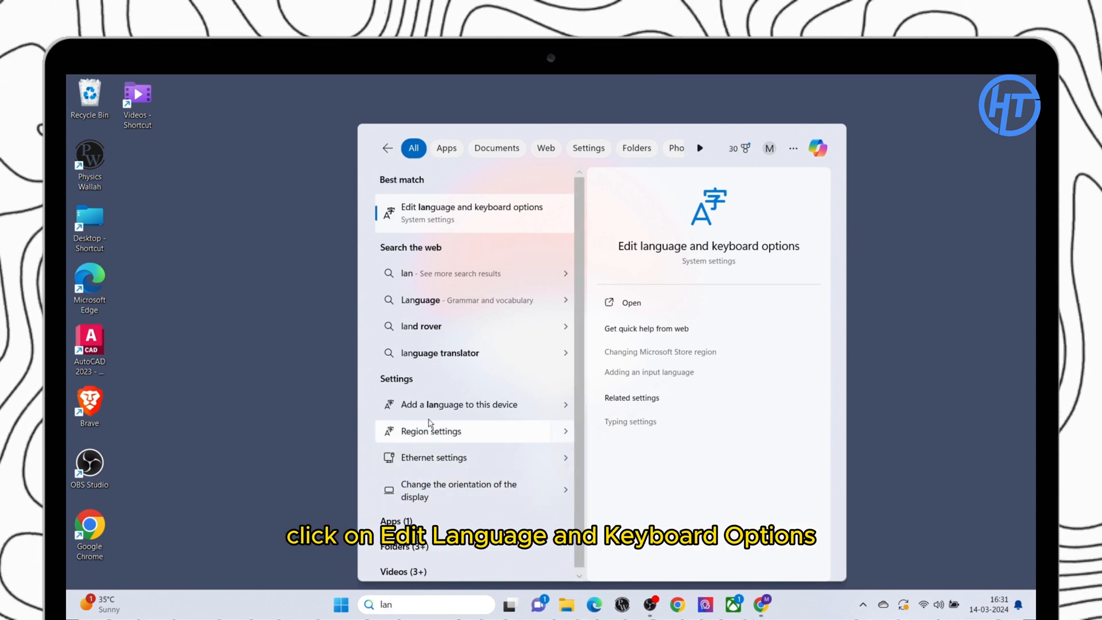
left_click(472, 213)
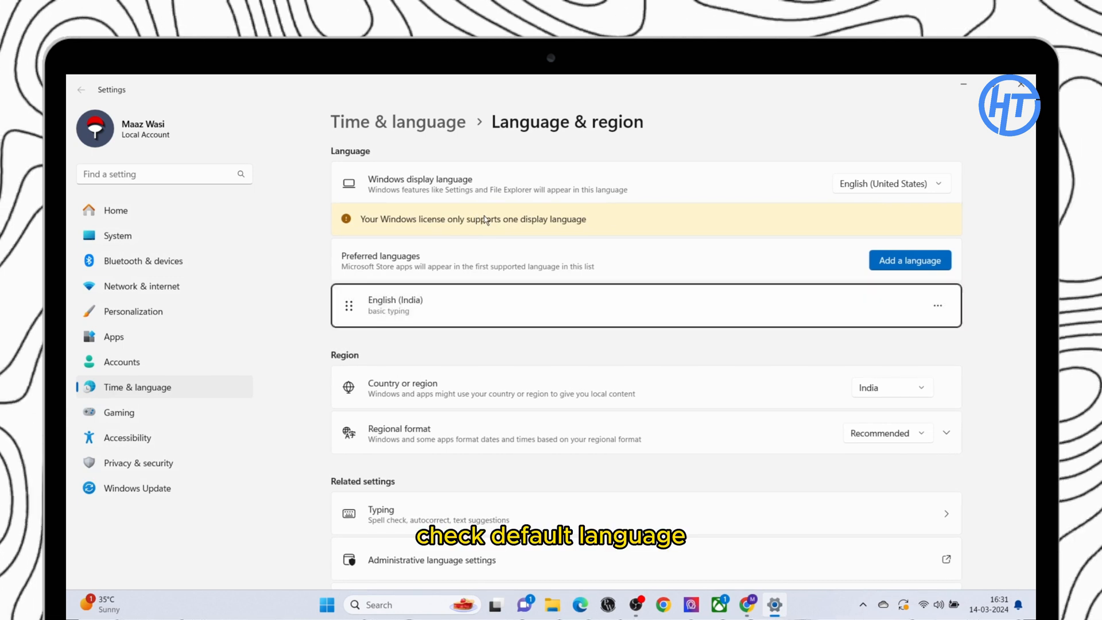
mouse_move(410, 284)
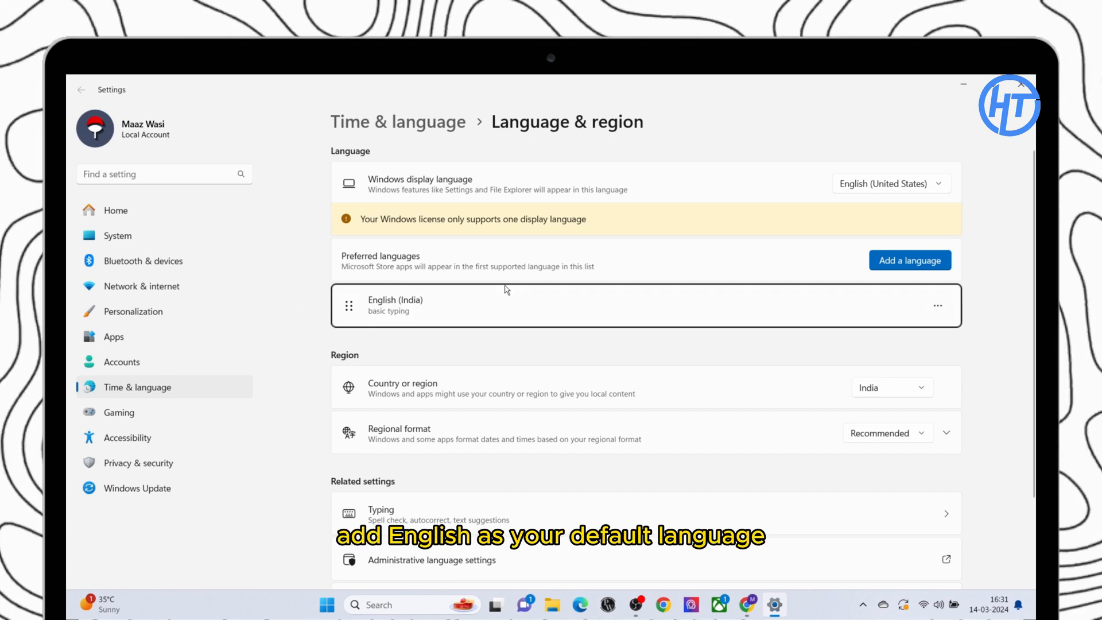
Choose 'Add a language' beside Preferred languages to list installable languages
left_click(909, 260)
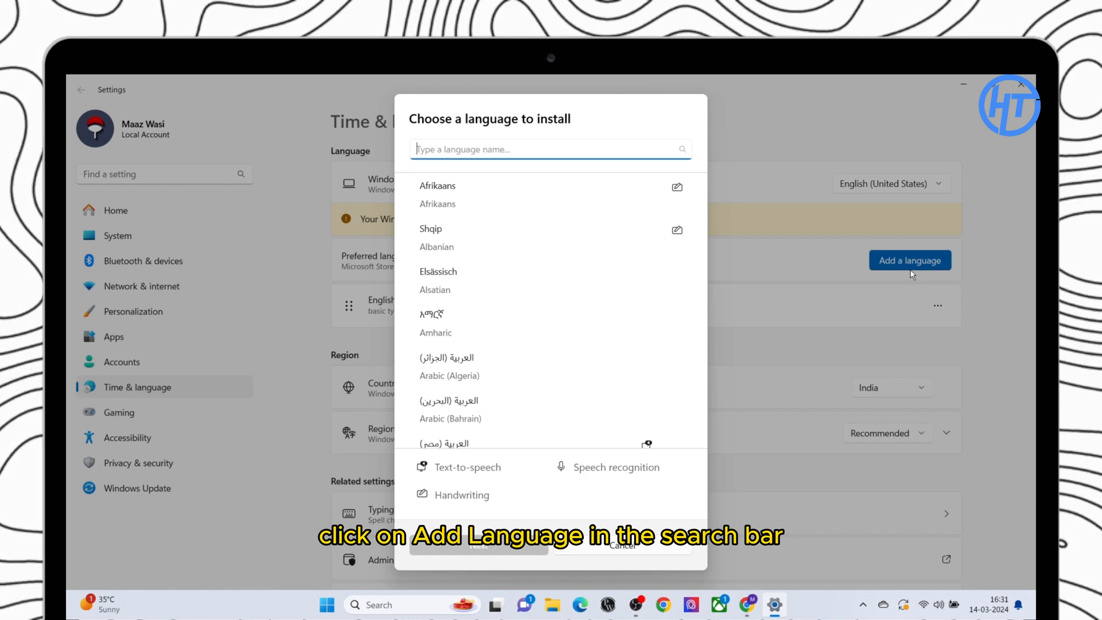
Search 'us' and pick English (United States), continuing to its feature options
type("us")
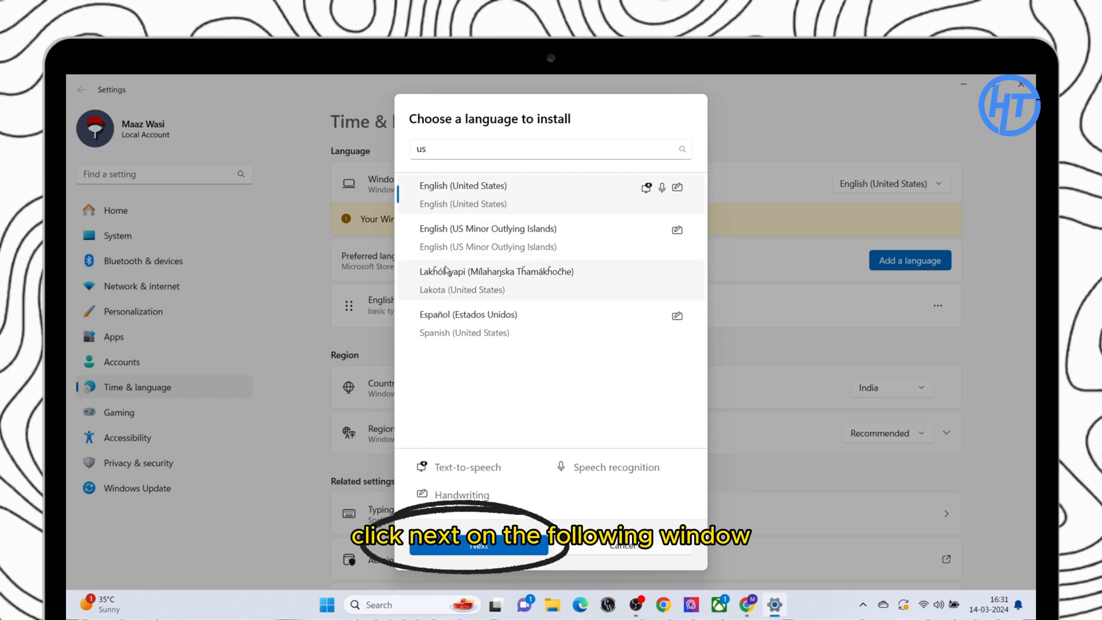
left_click(478, 545)
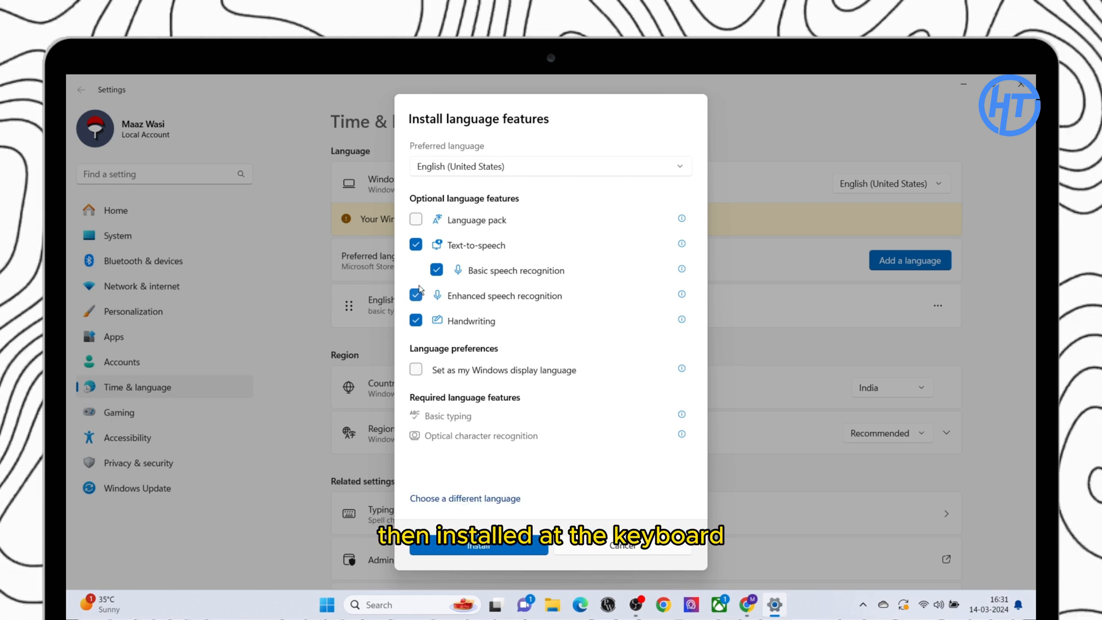
Include the Language pack and install English (United States)
left_click(416, 219)
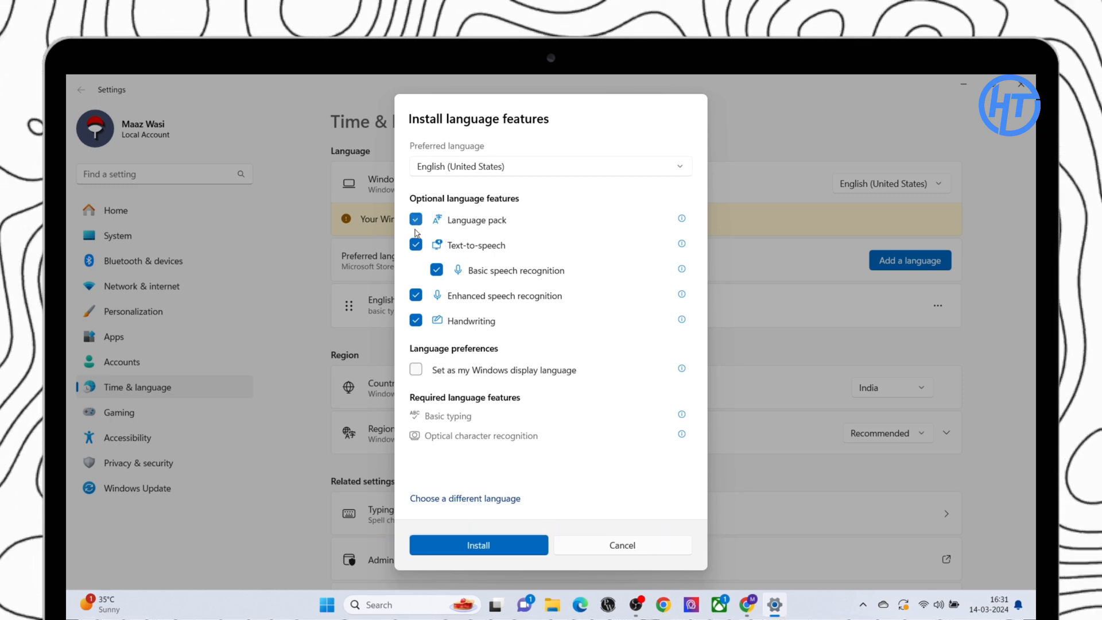
mouse_move(452, 529)
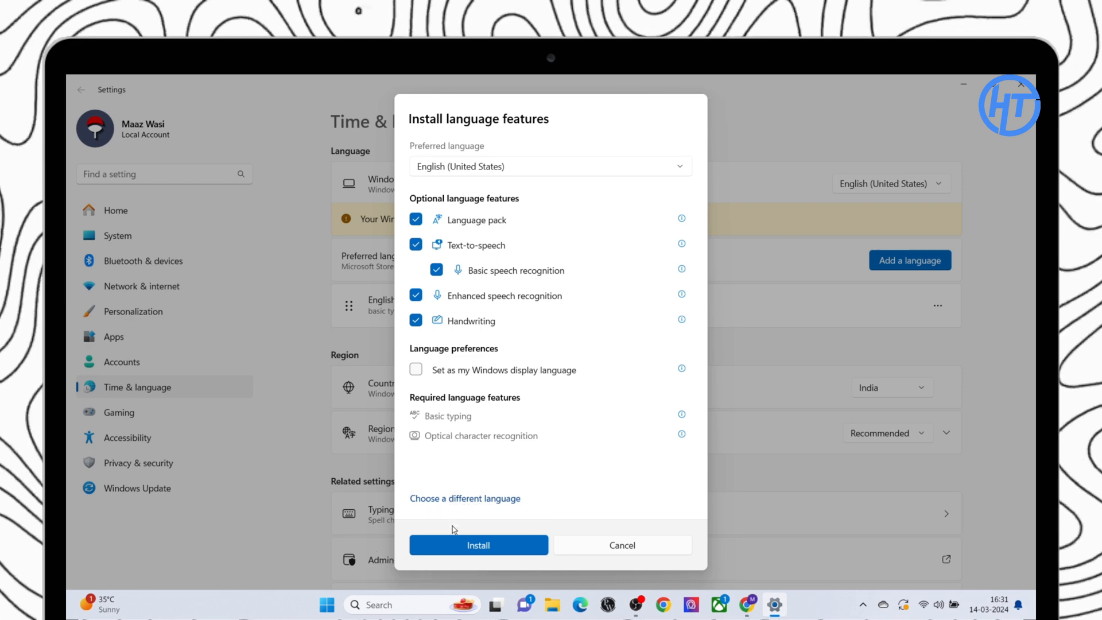
left_click(478, 545)
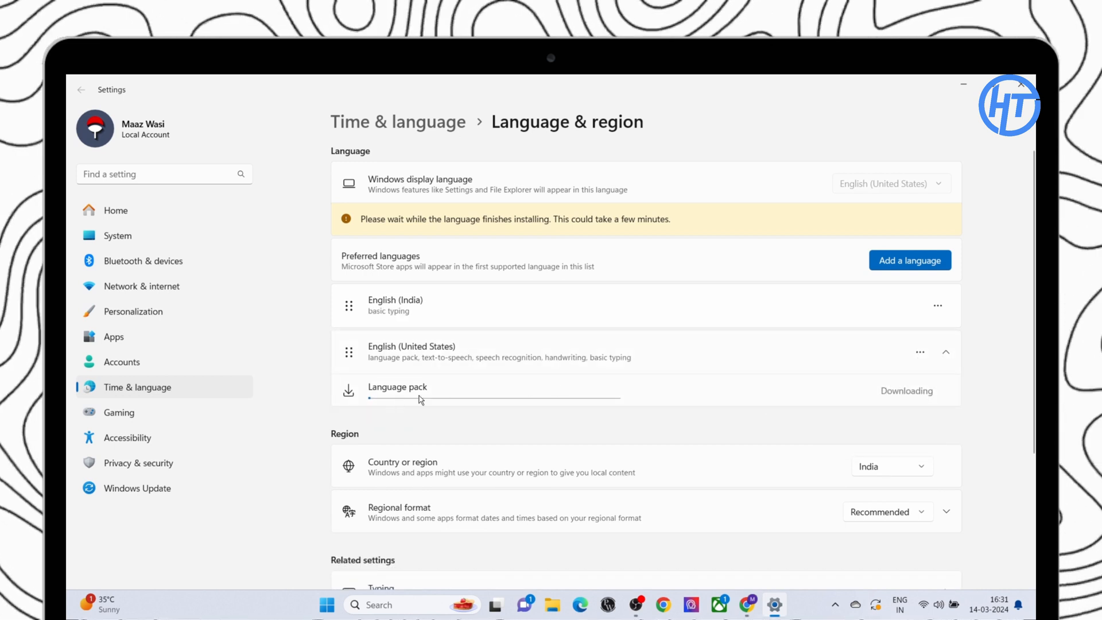
mouse_move(566, 410)
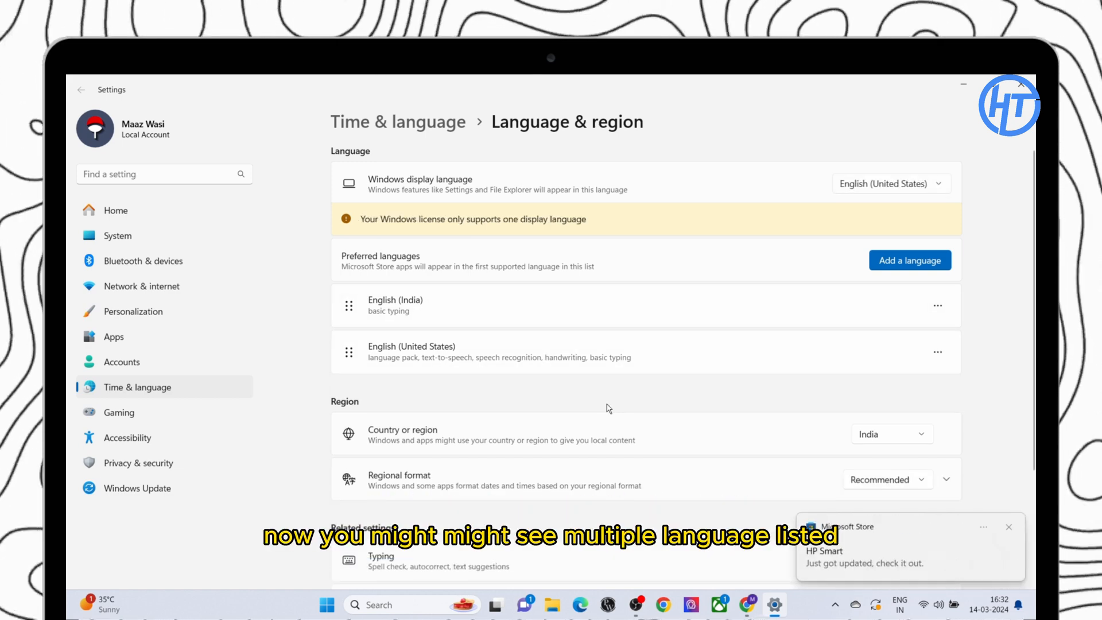
mouse_move(859, 378)
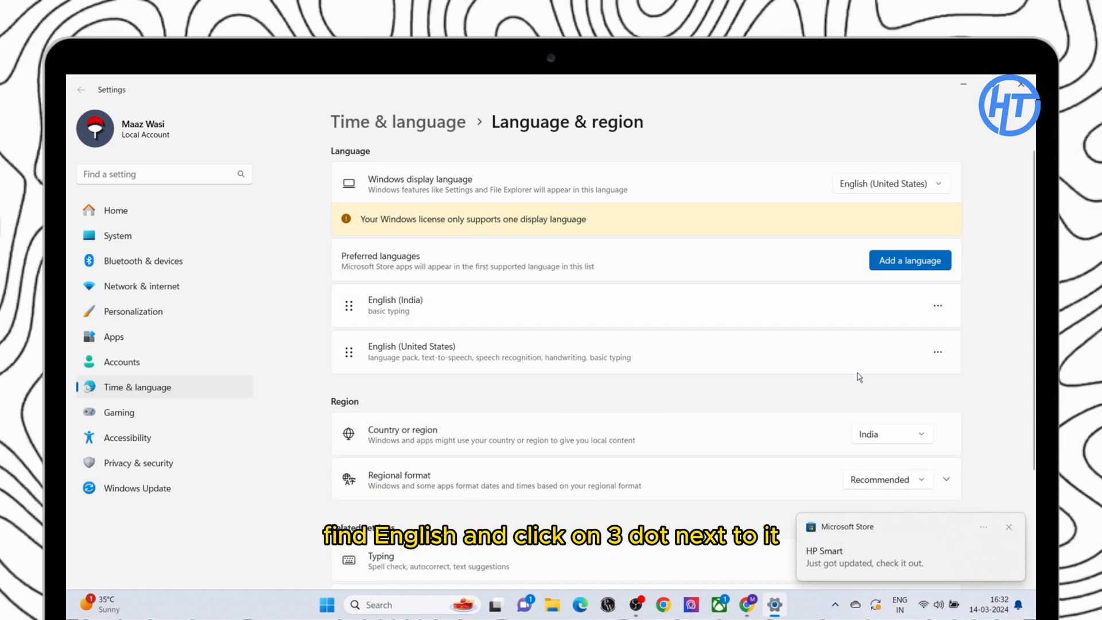
Move English (United States) up above English (India) via its options menu
left_click(937, 352)
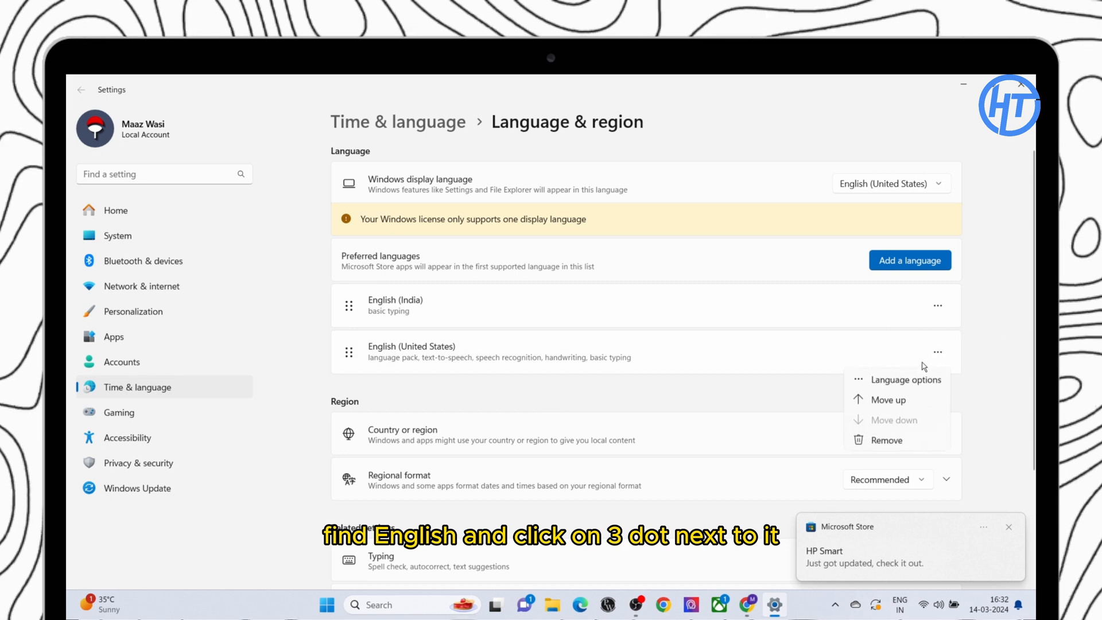
left_click(888, 399)
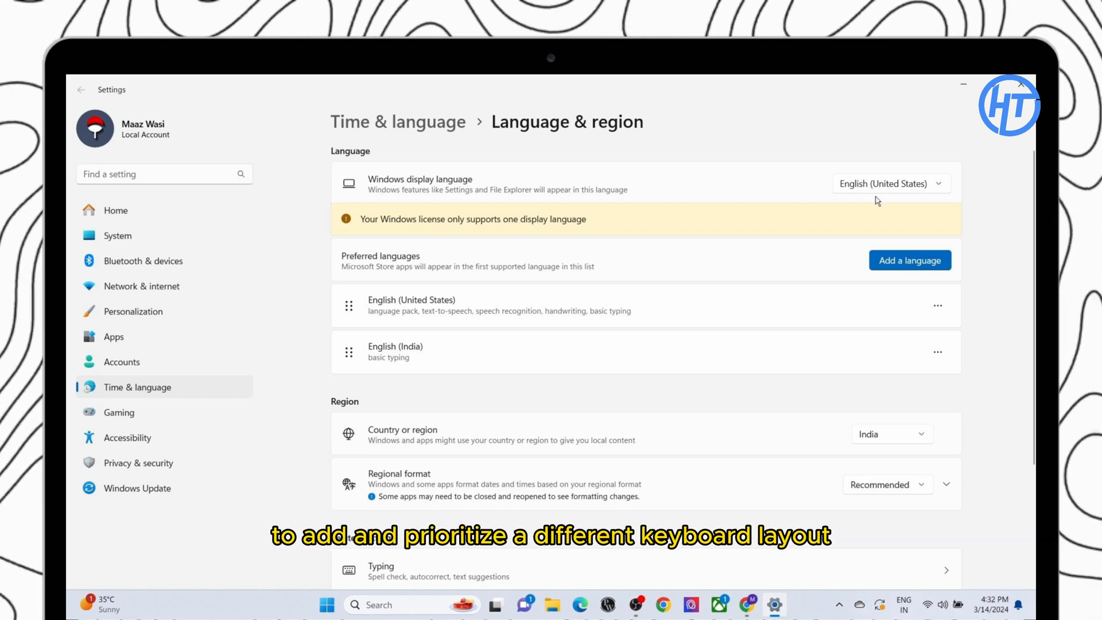
mouse_move(987, 129)
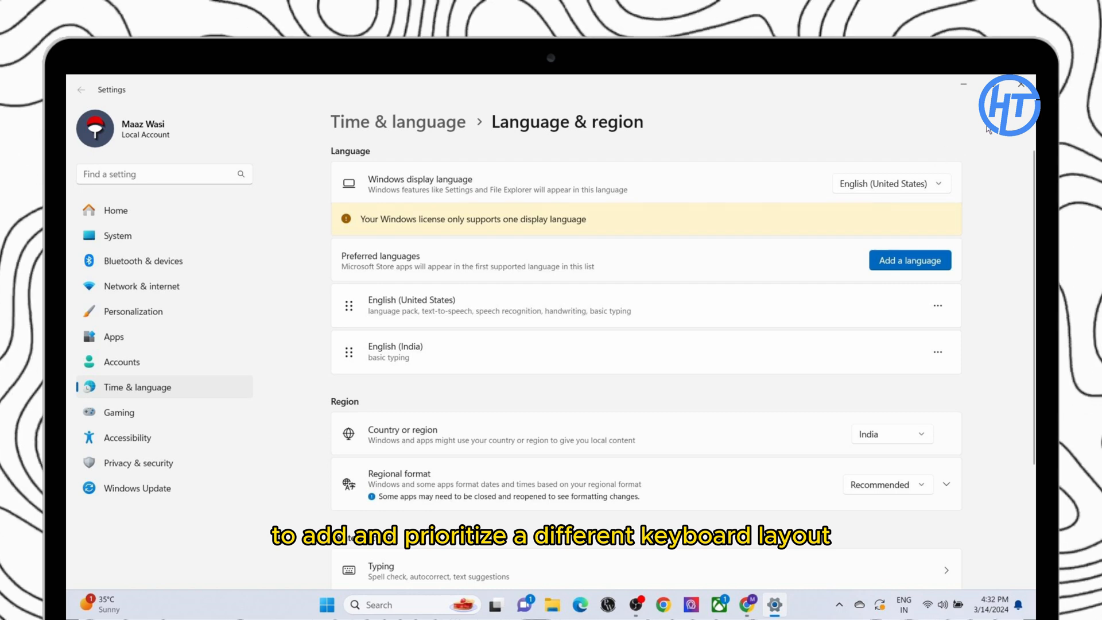